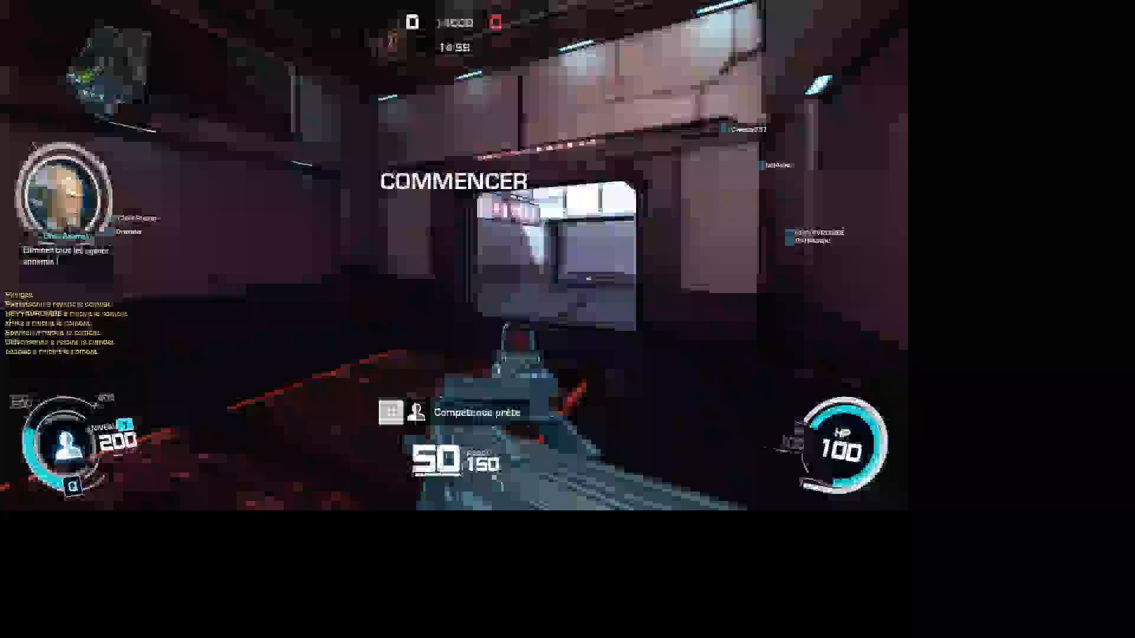
pyautogui.moveTo(456, 253)
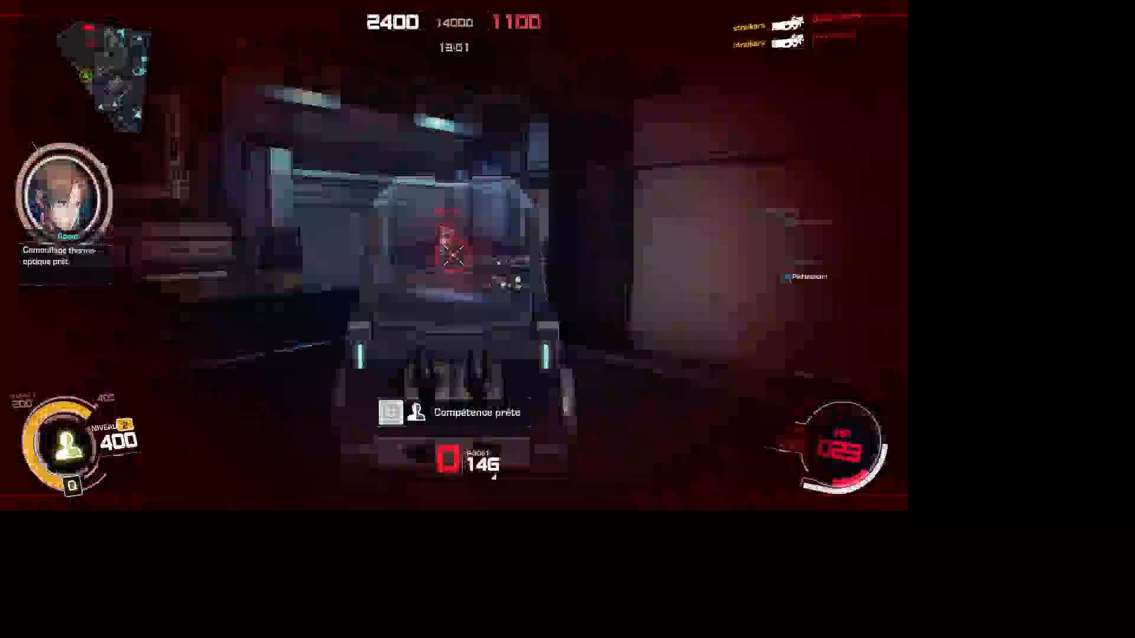
pyautogui.click(454, 250)
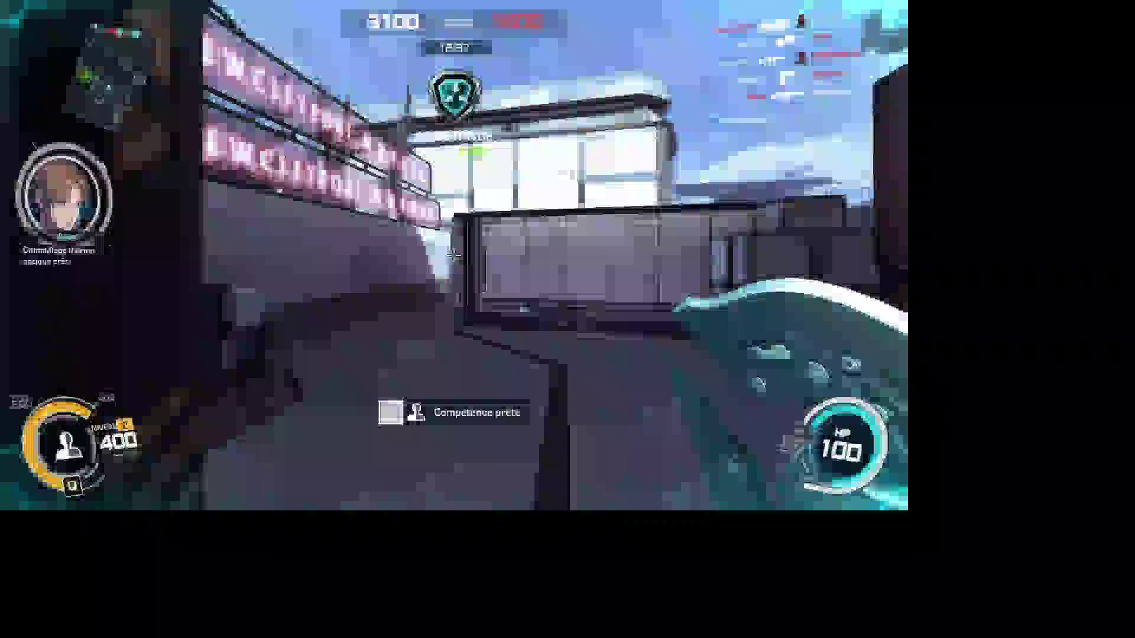
pyautogui.moveTo(449, 253)
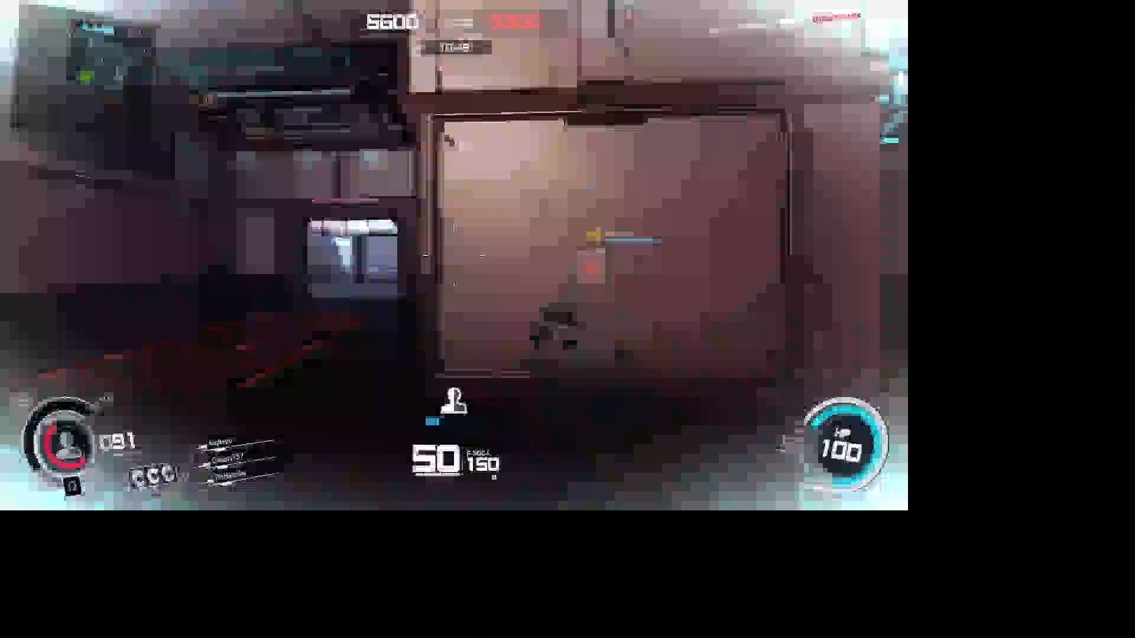
pyautogui.moveTo(454, 255)
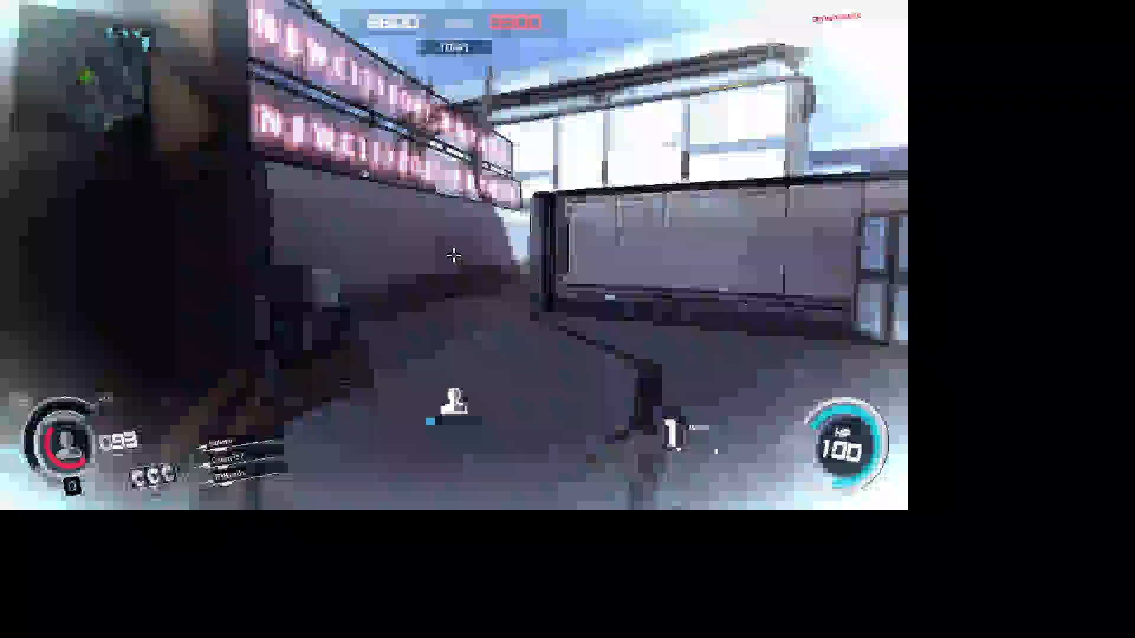
pyautogui.moveTo(454, 256)
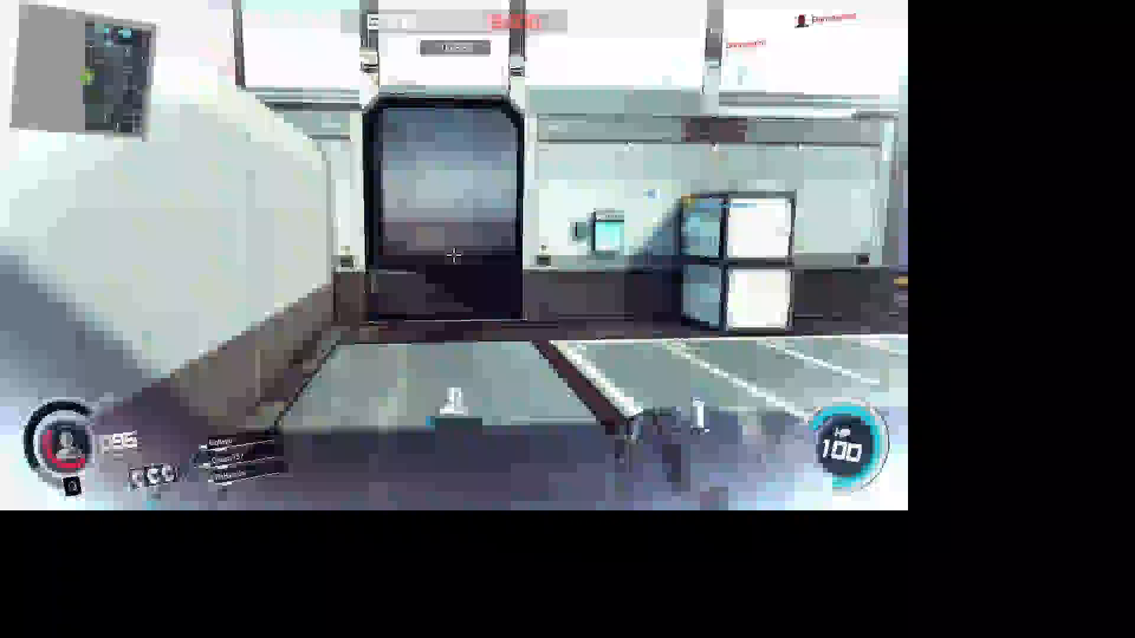